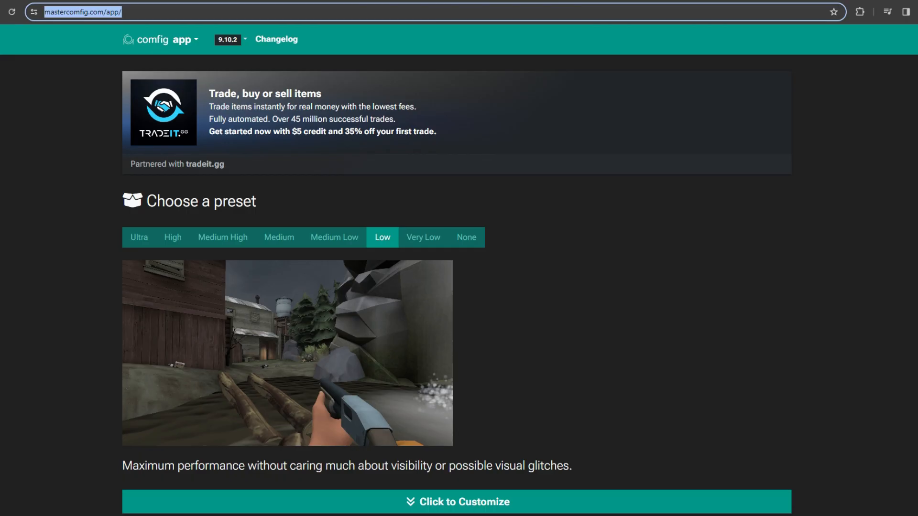
mouse_move(39, 29)
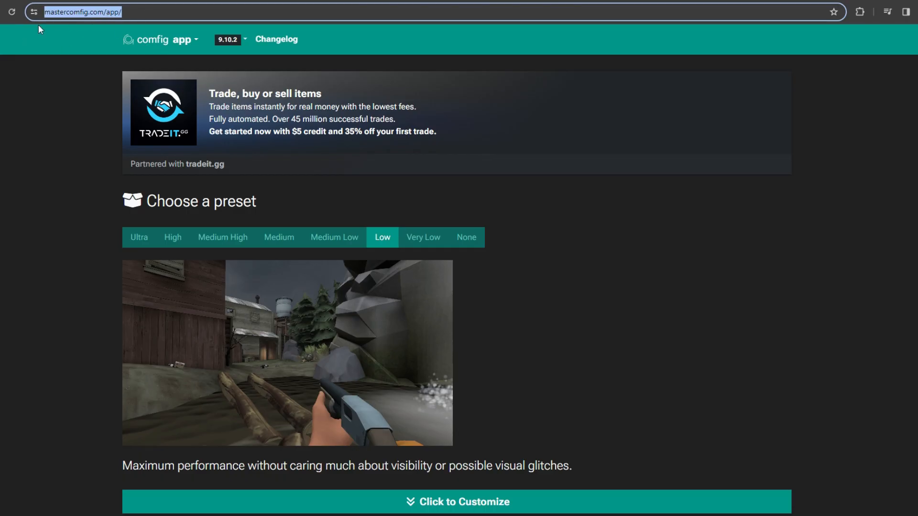
- Scroll through the Low preset's Modules, official addons and Download your files sections
scroll("down", 3)
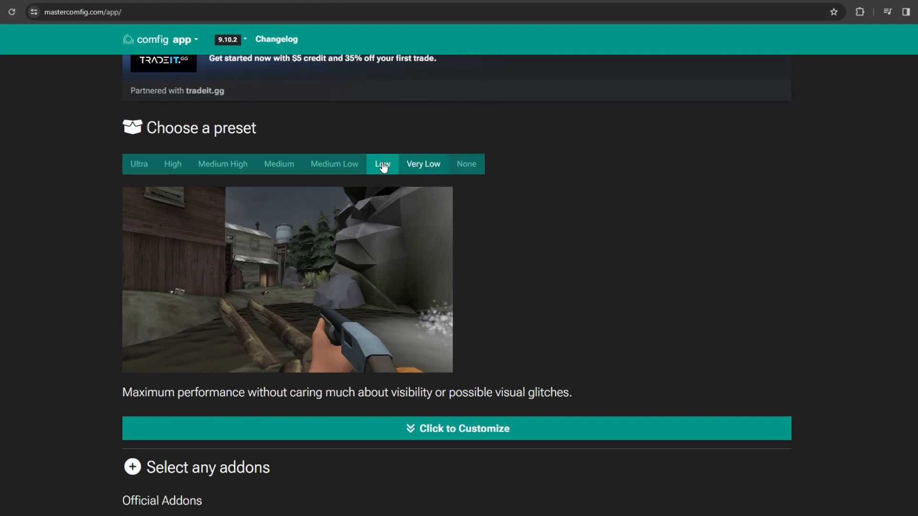
scroll("down", 3)
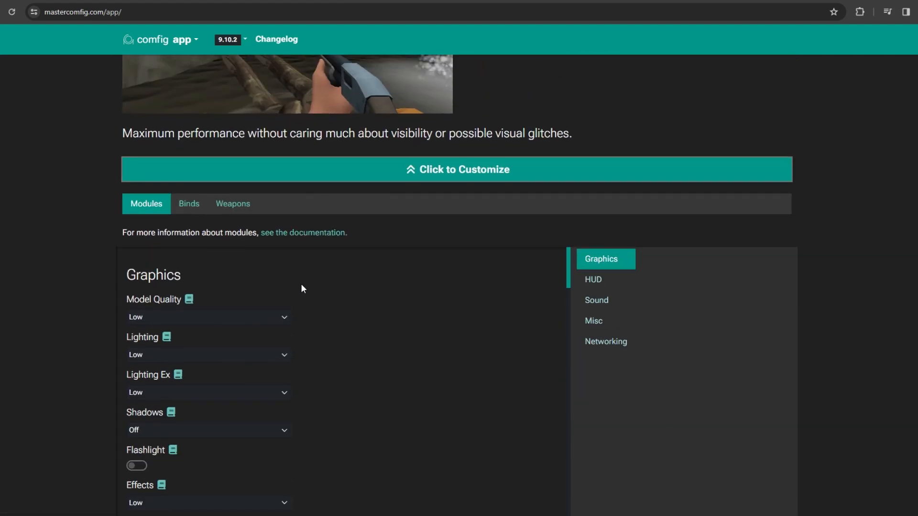
scroll("down", 3)
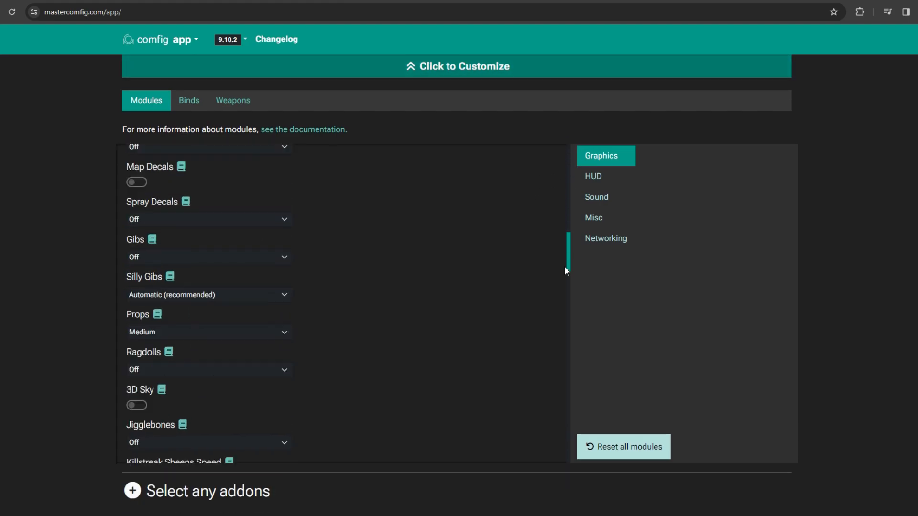
scroll("down", 3)
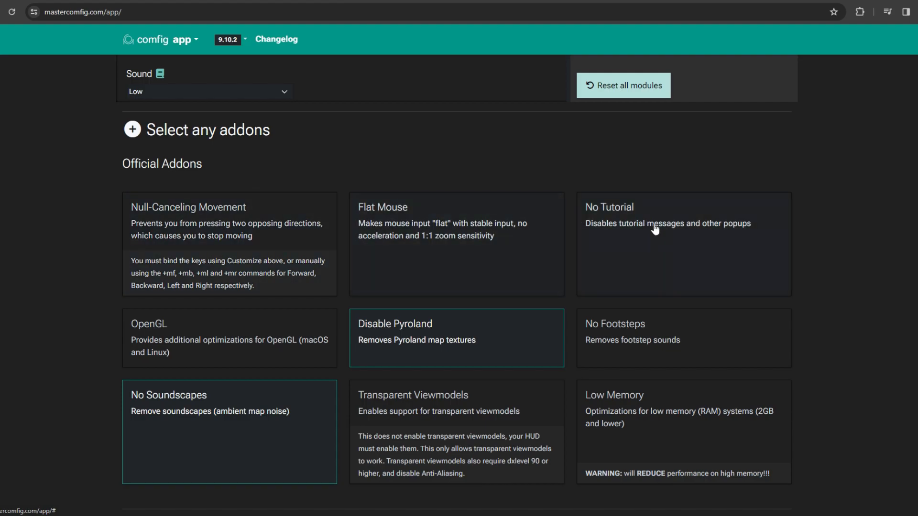
scroll("down", 3)
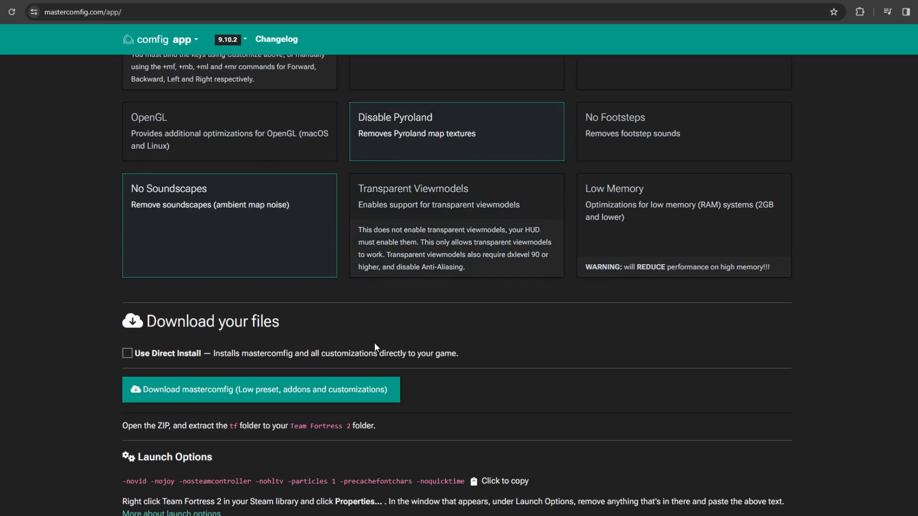
scroll("down", 3)
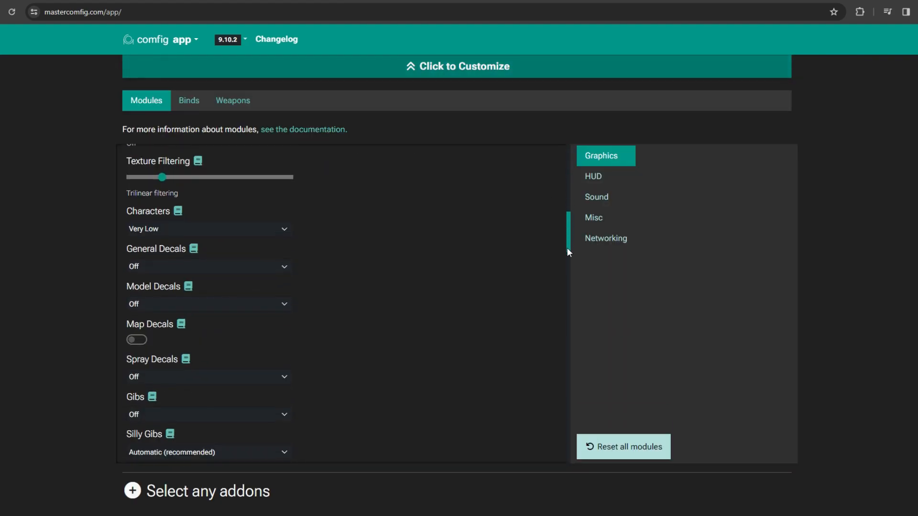
scroll("down", 3)
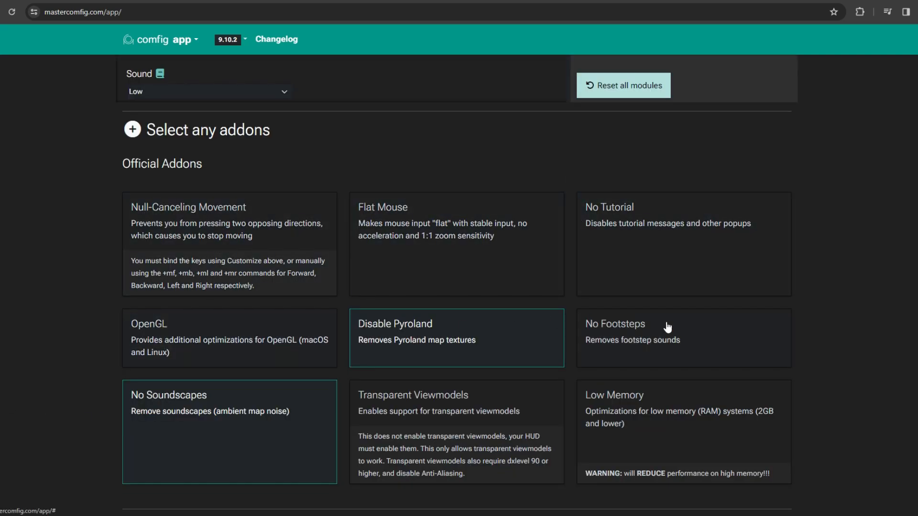
scroll("down", 3)
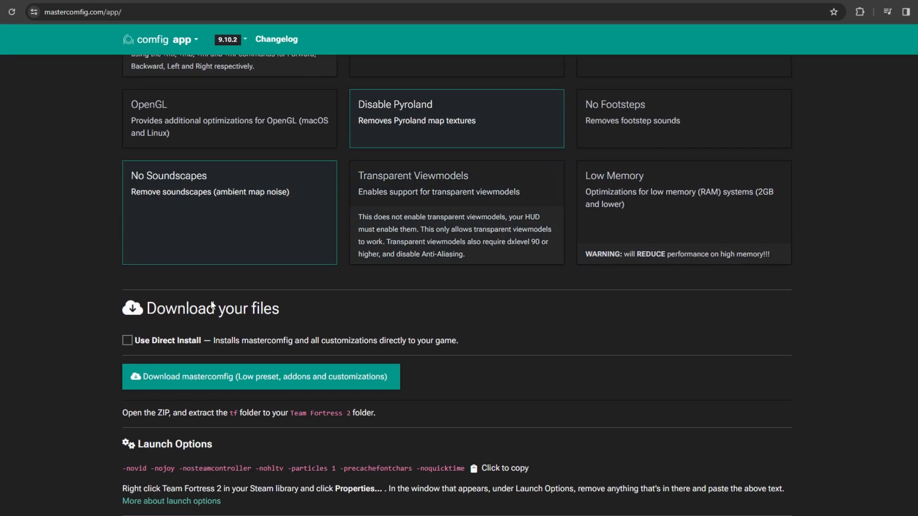
scroll("down", 3)
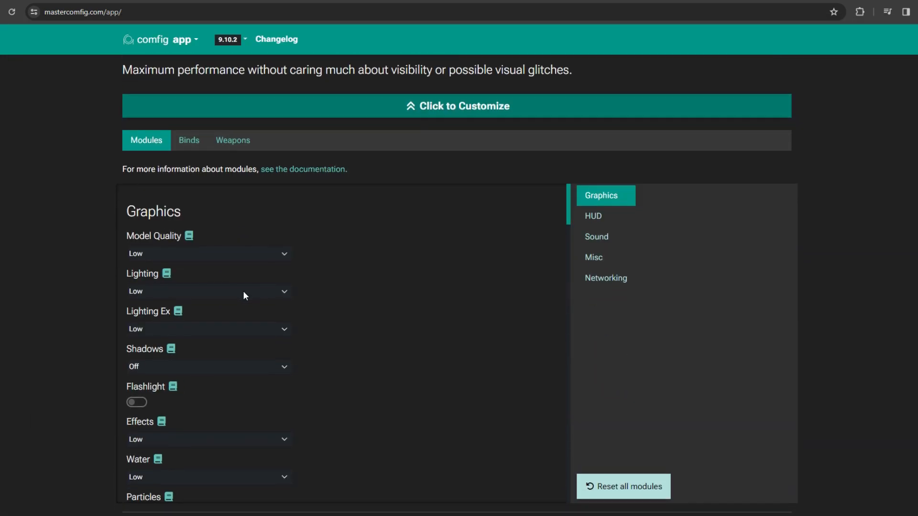
scroll("down", 3)
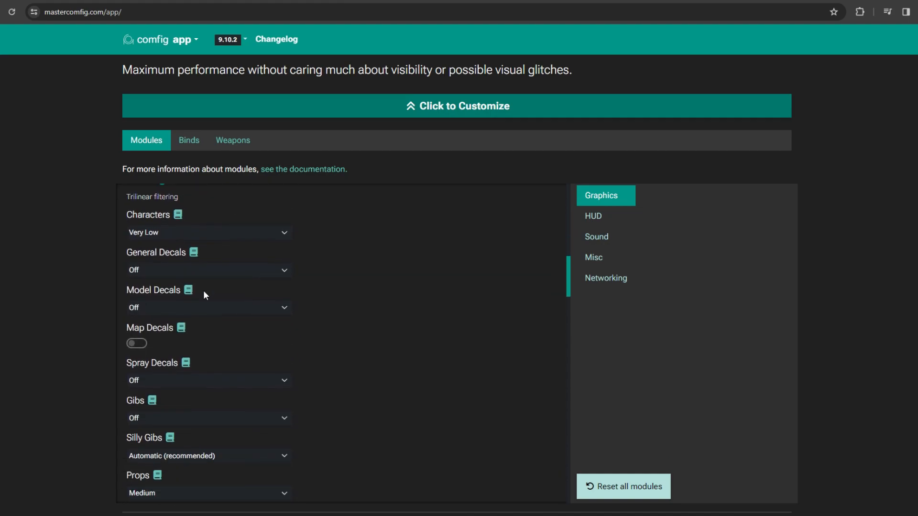
scroll("down", 3)
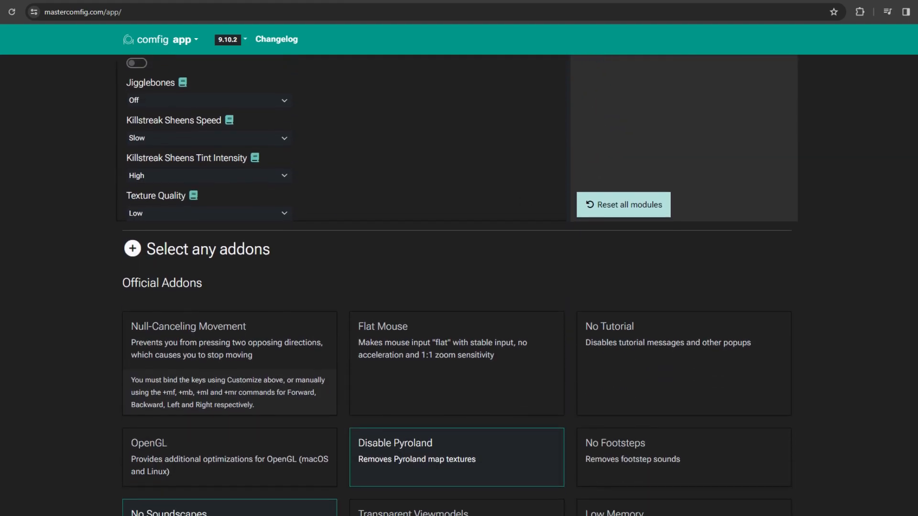
scroll("down", 3)
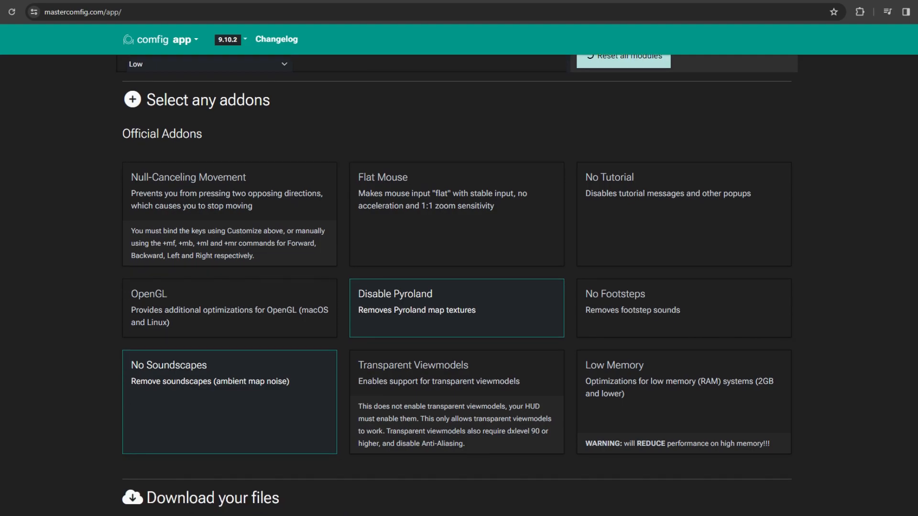
mouse_move(216, 211)
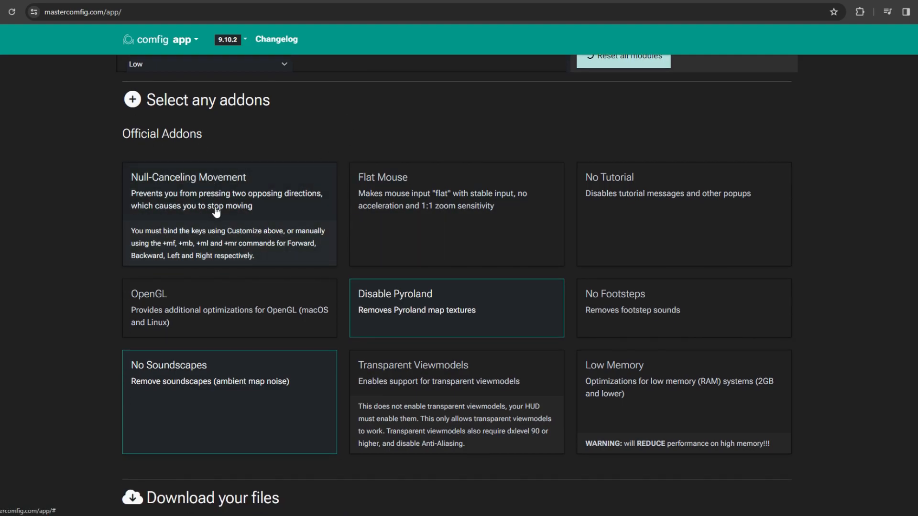
mouse_move(329, 216)
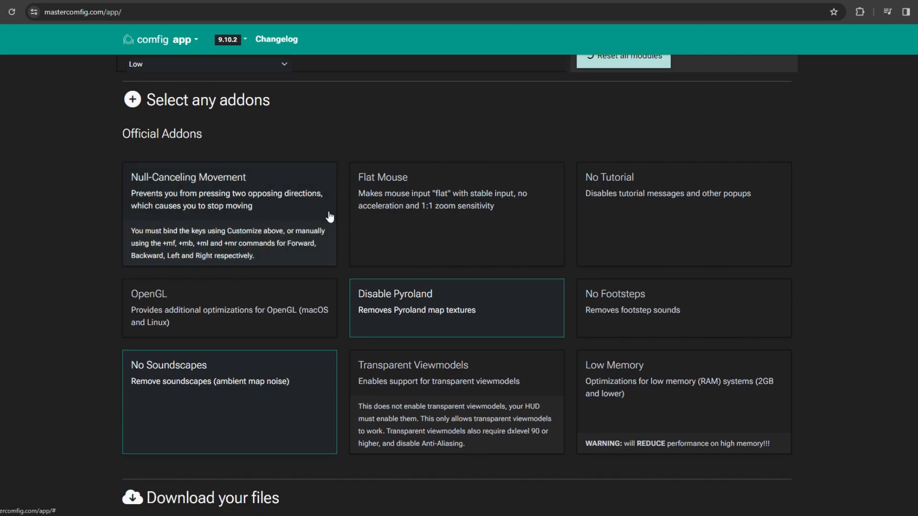
scroll("down", 3)
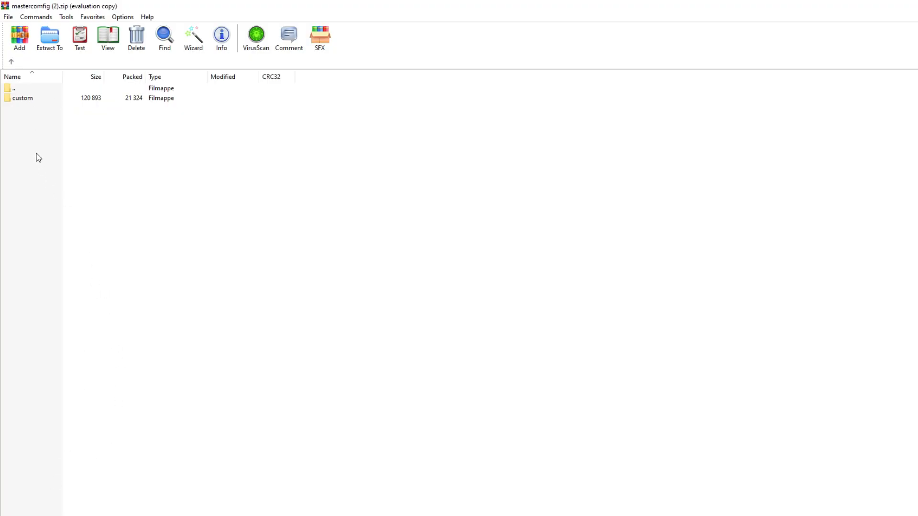
- Select the custom folder inside the mastercomfig (2).zip archive
left_click(23, 97)
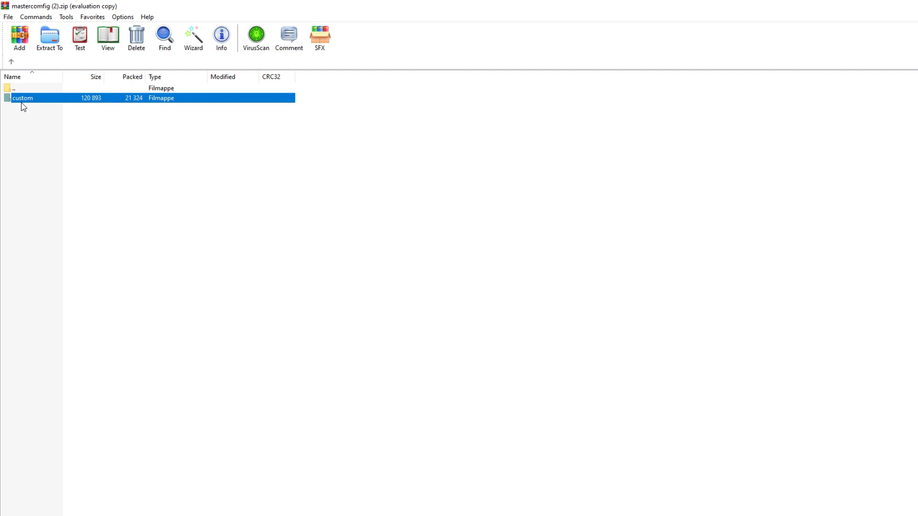
mouse_move(32, 107)
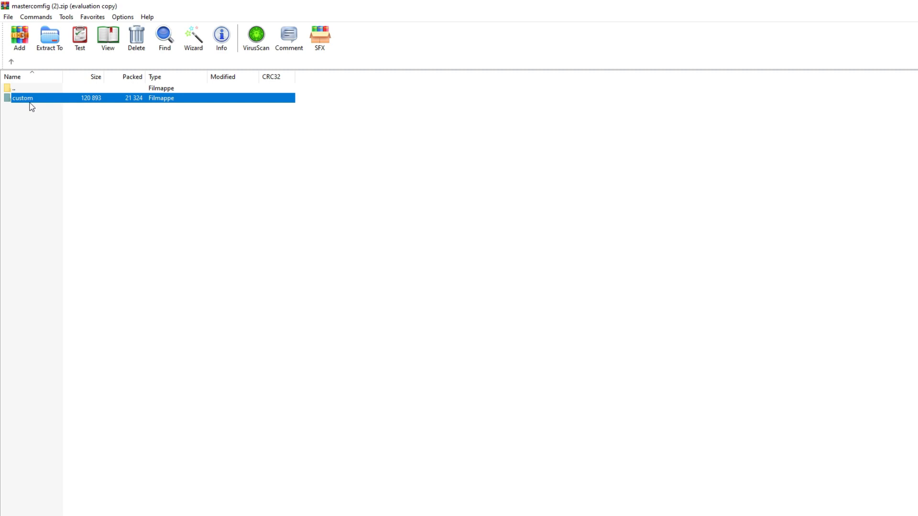
mouse_move(33, 124)
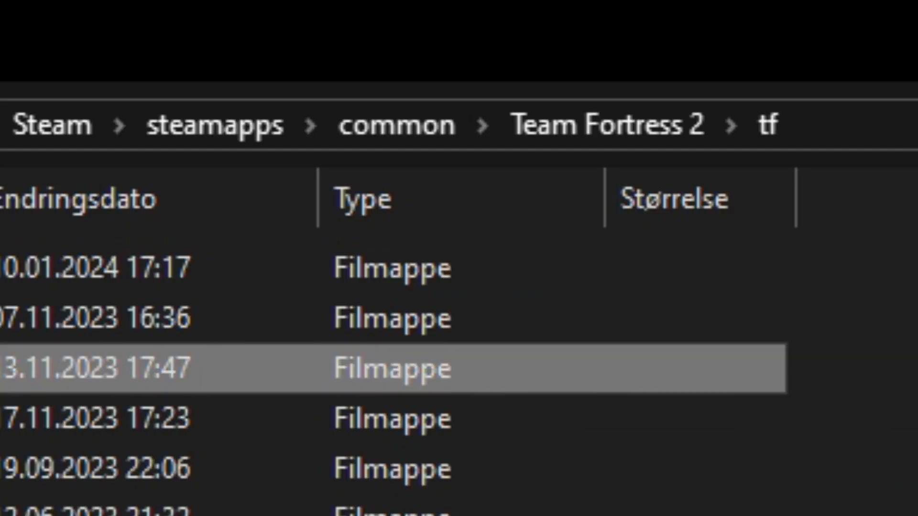
mouse_move(764, 125)
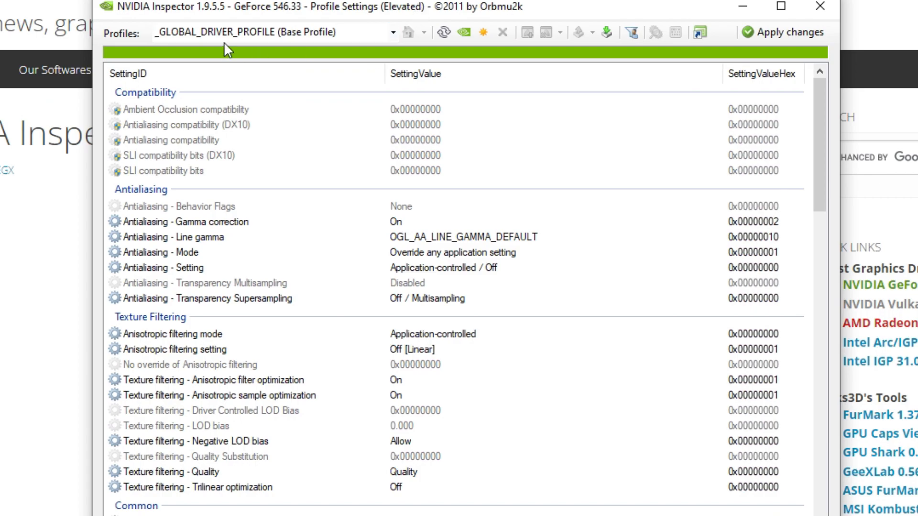
- Find and load the Team Fortress 2 profile by searching 'team'
type("team")
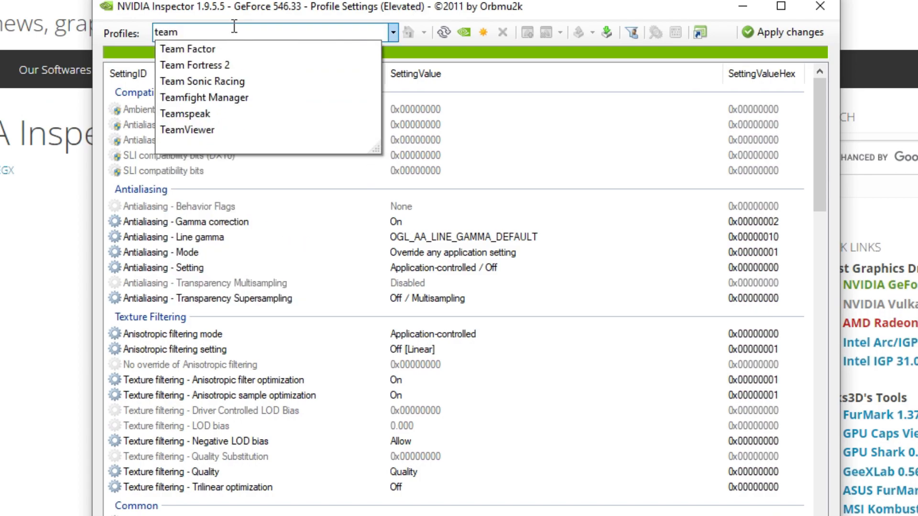
left_click(188, 65)
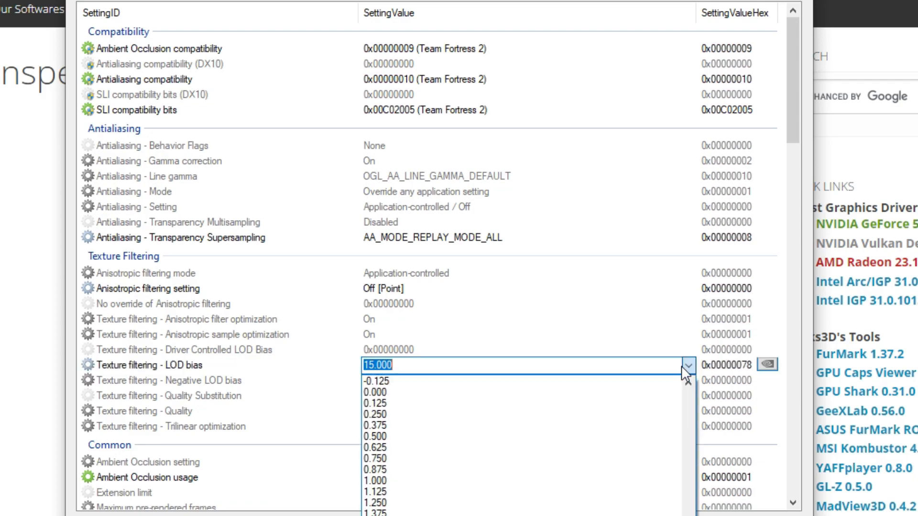
mouse_move(685, 375)
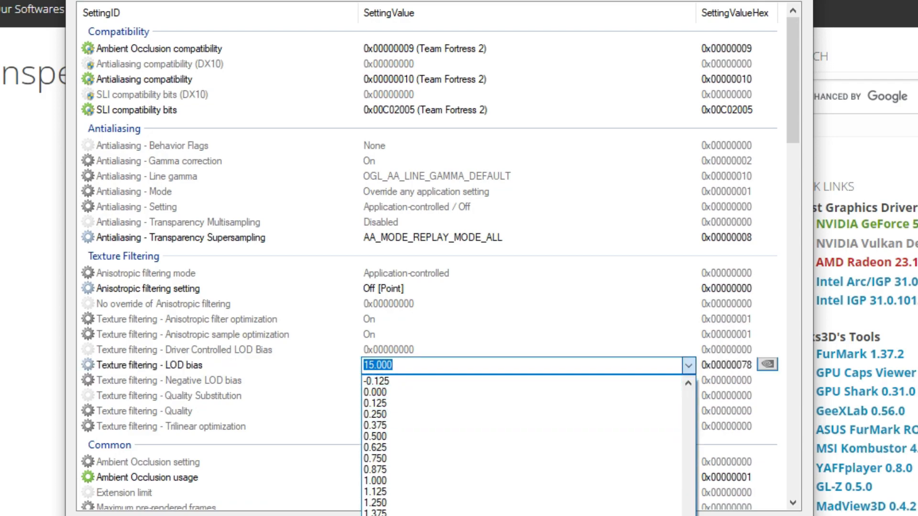
- Set LOD bias 15.000 and Transparency Supersampling to AA_MODE_REPLAY_MODE_ALL
left_click(522, 320)
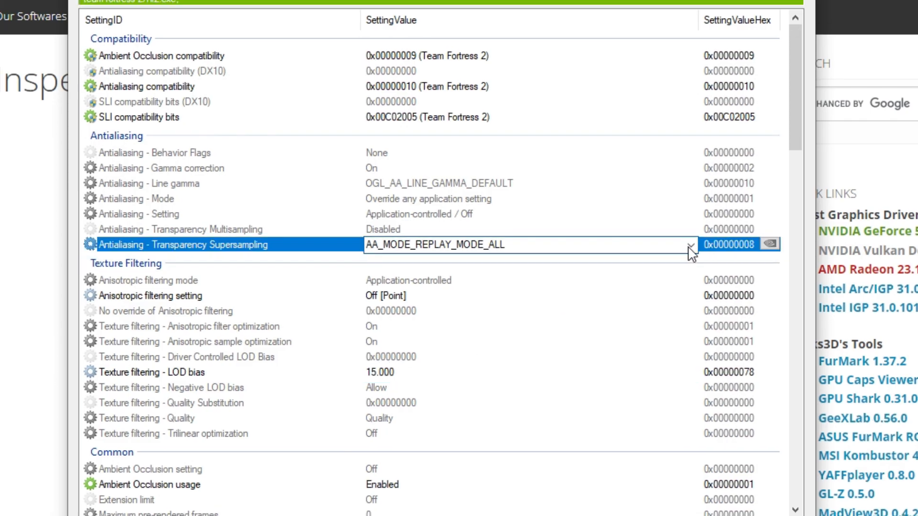
left_click(691, 245)
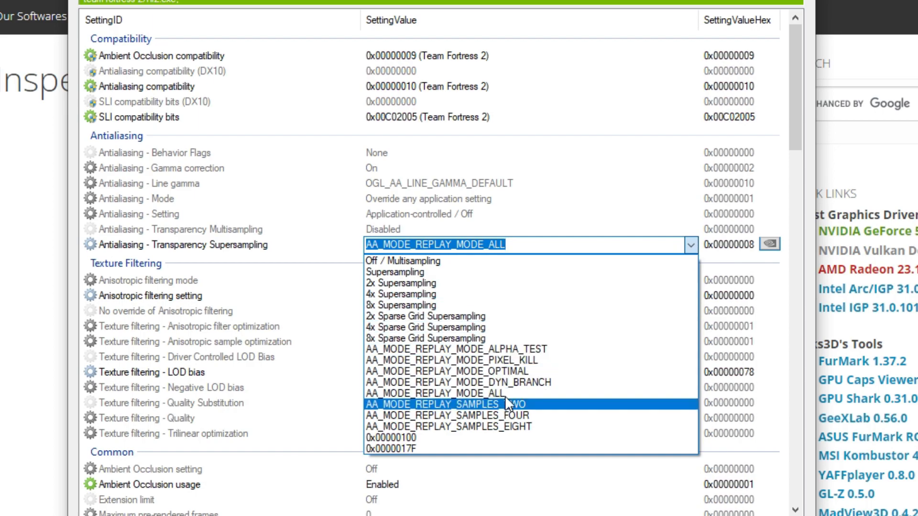
mouse_move(512, 392)
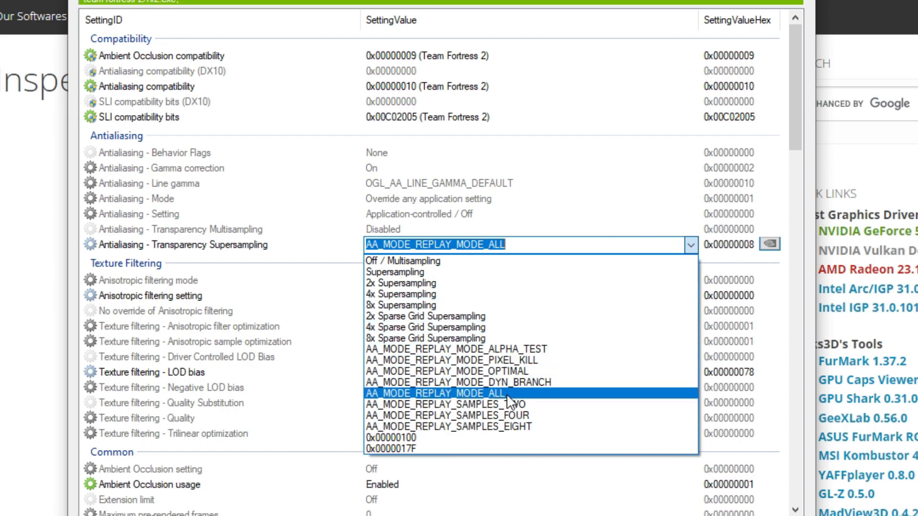
left_click(435, 393)
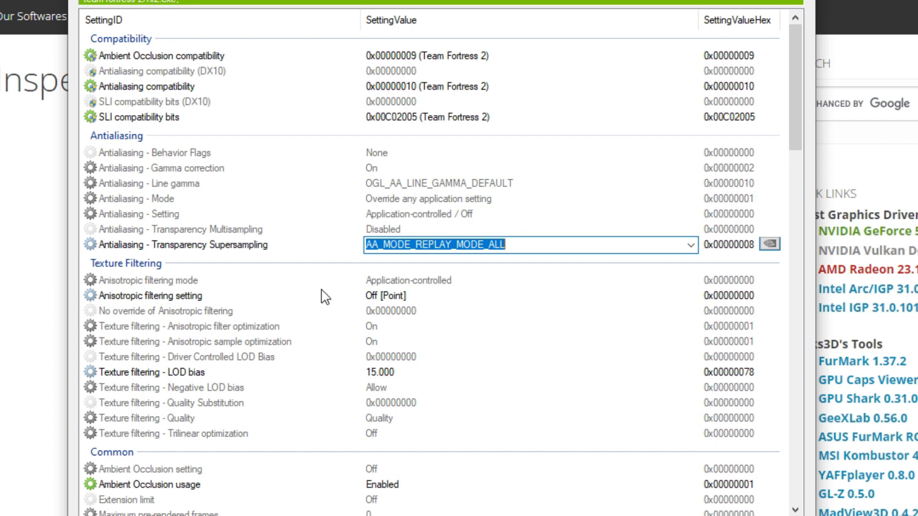